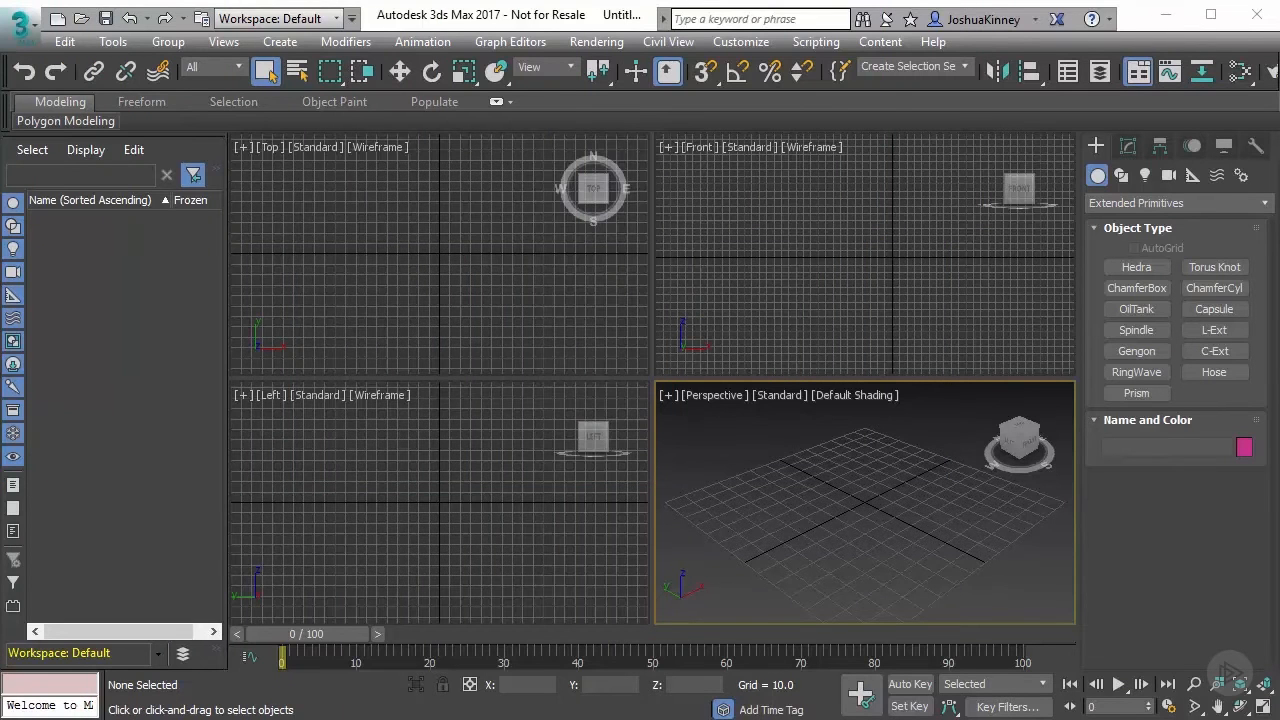
{"action": "mouse_move", "coordinate": [1112, 596]}
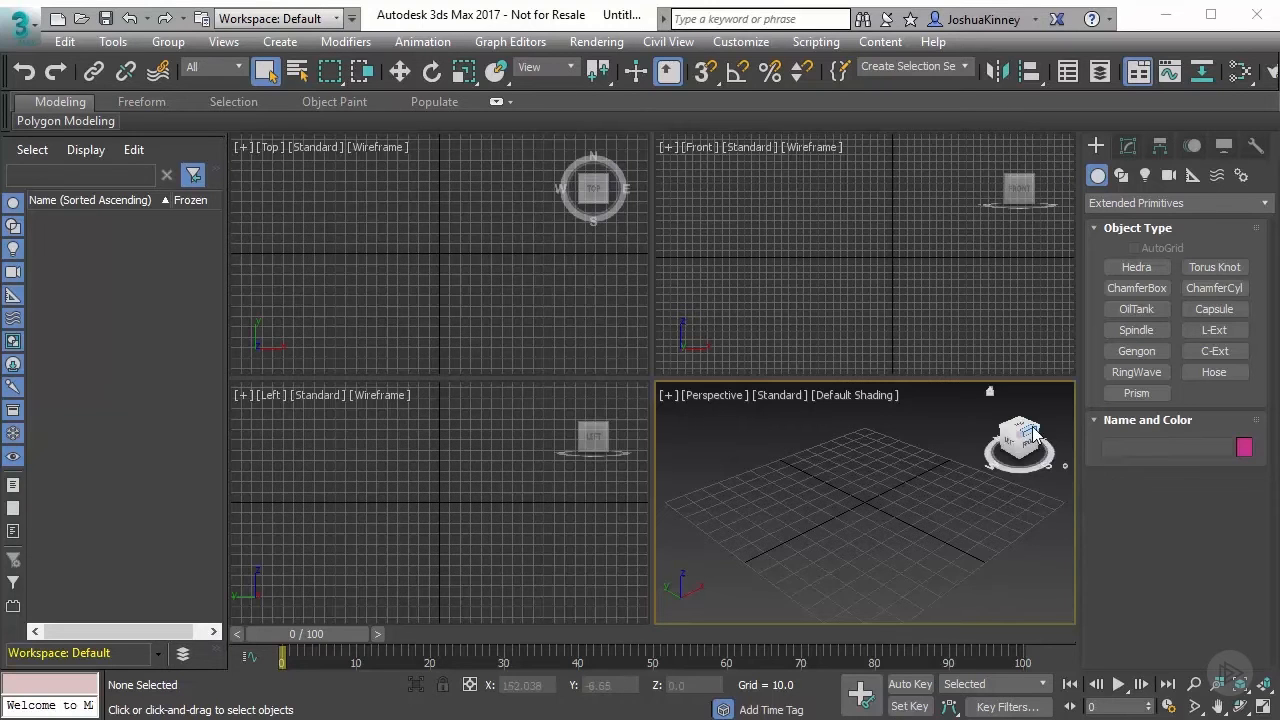
{"action": "mouse_move", "coordinate": [924, 444]}
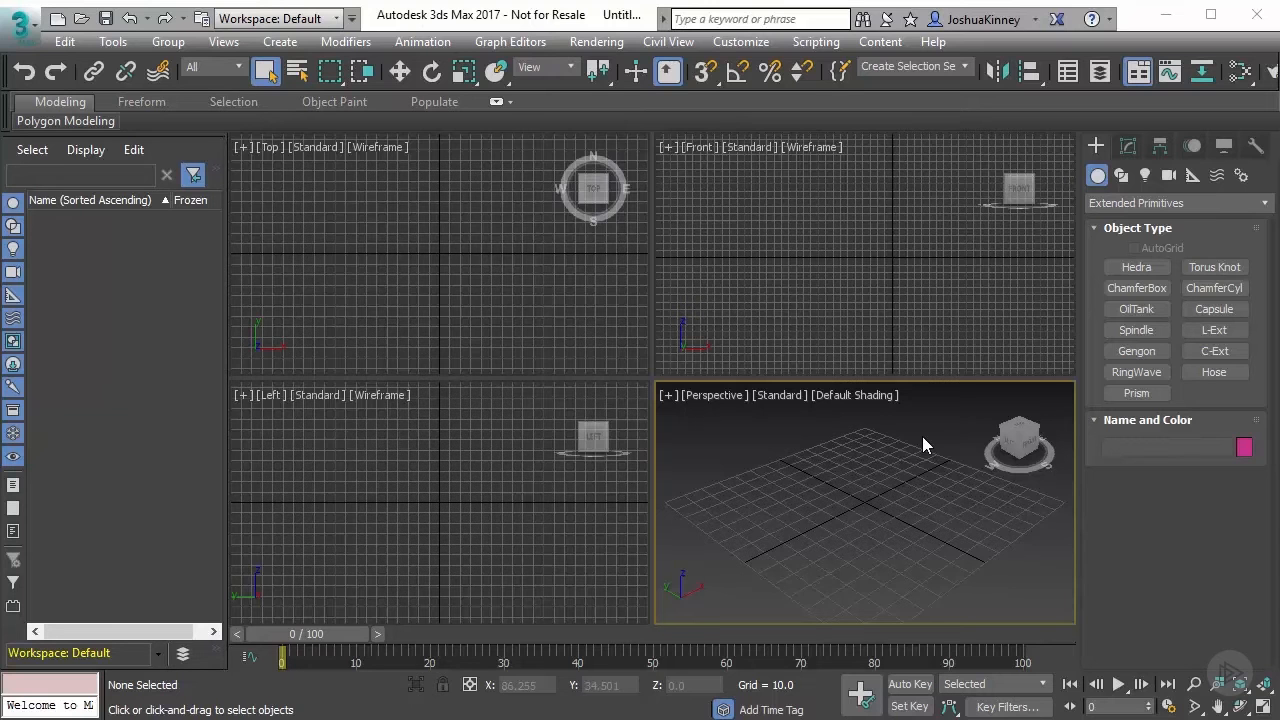
{"action": "mouse_move", "coordinate": [920, 440]}
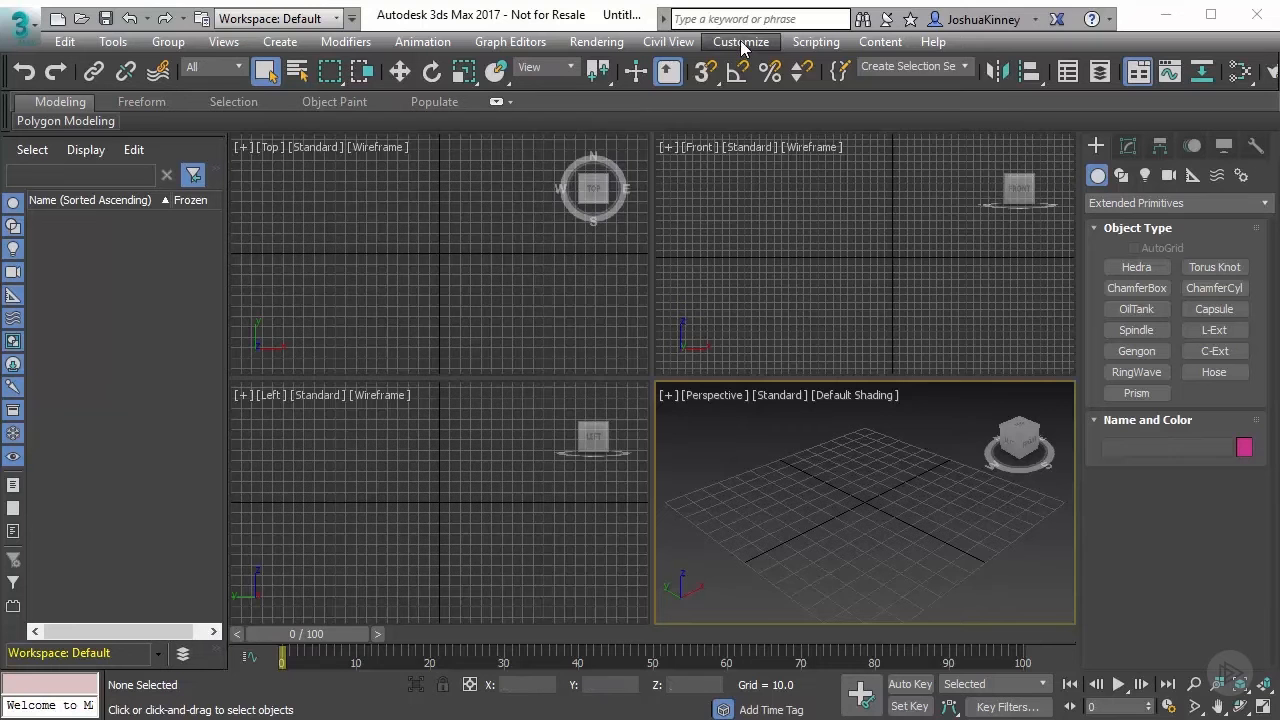
- Bring up Configure User Paths from the Customize menu
{"action": "left_click", "coordinate": [740, 40]}
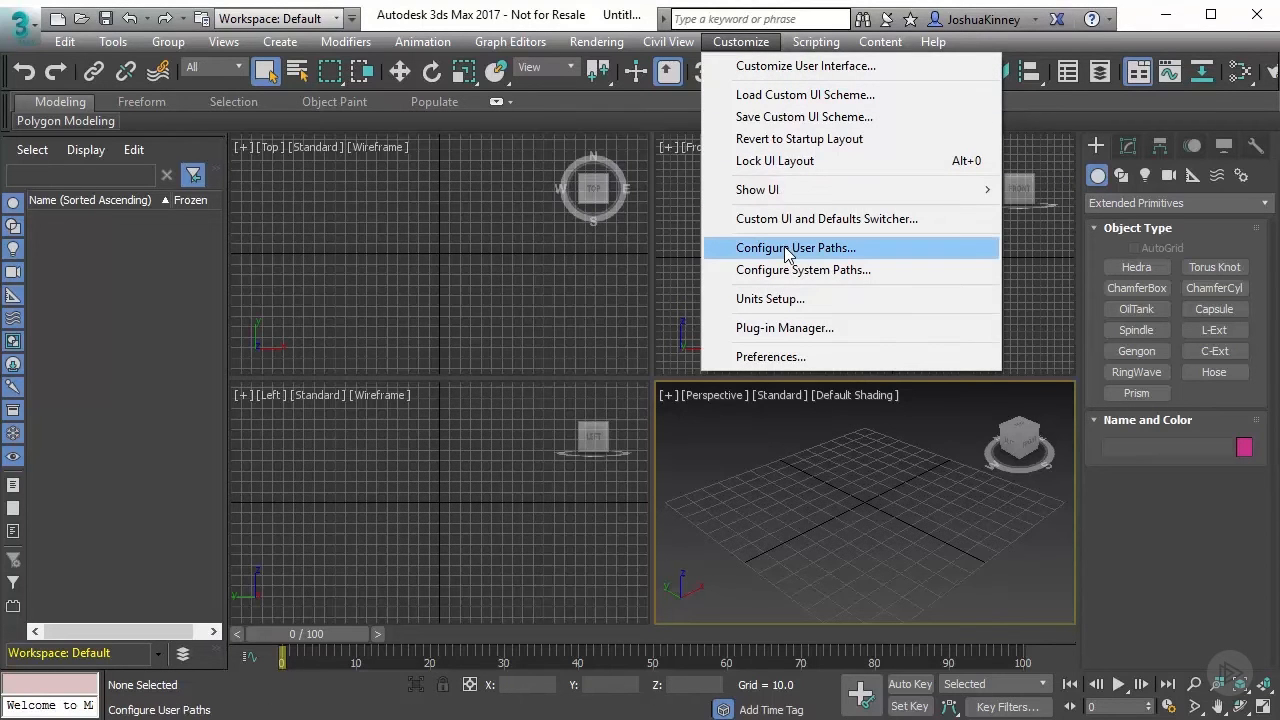
{"action": "left_click", "coordinate": [794, 248]}
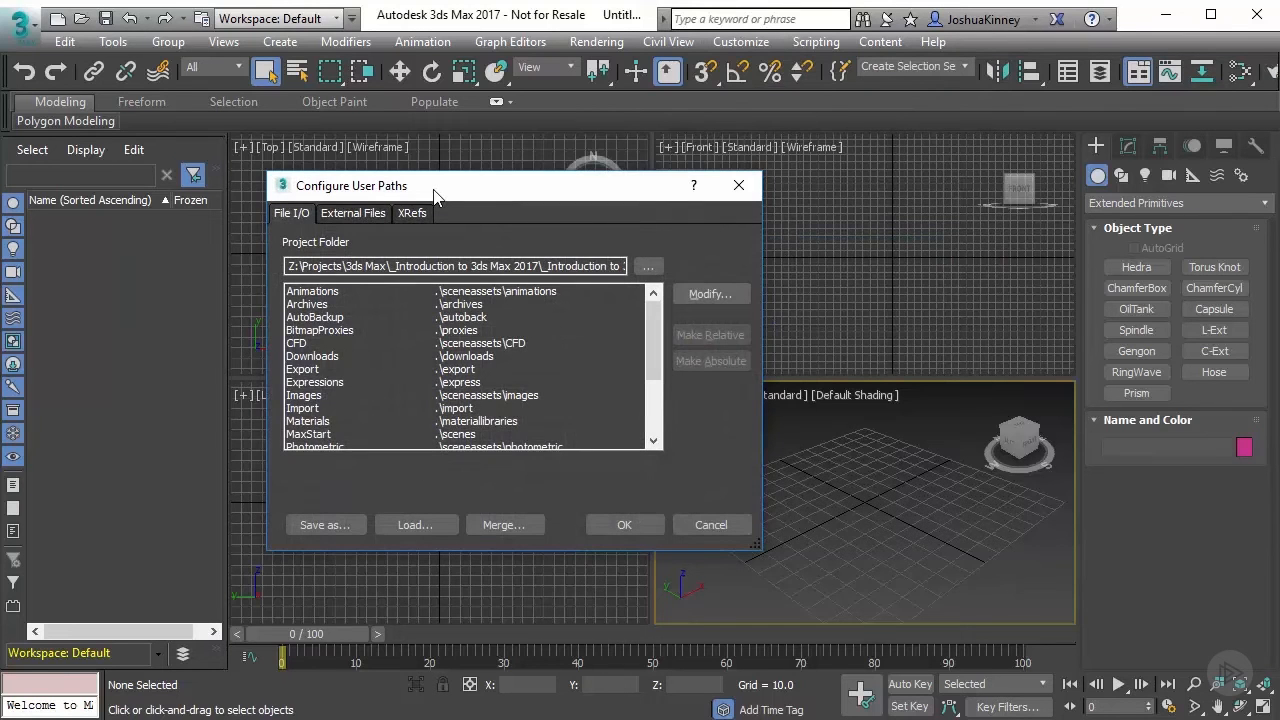
{"action": "mouse_move", "coordinate": [344, 250]}
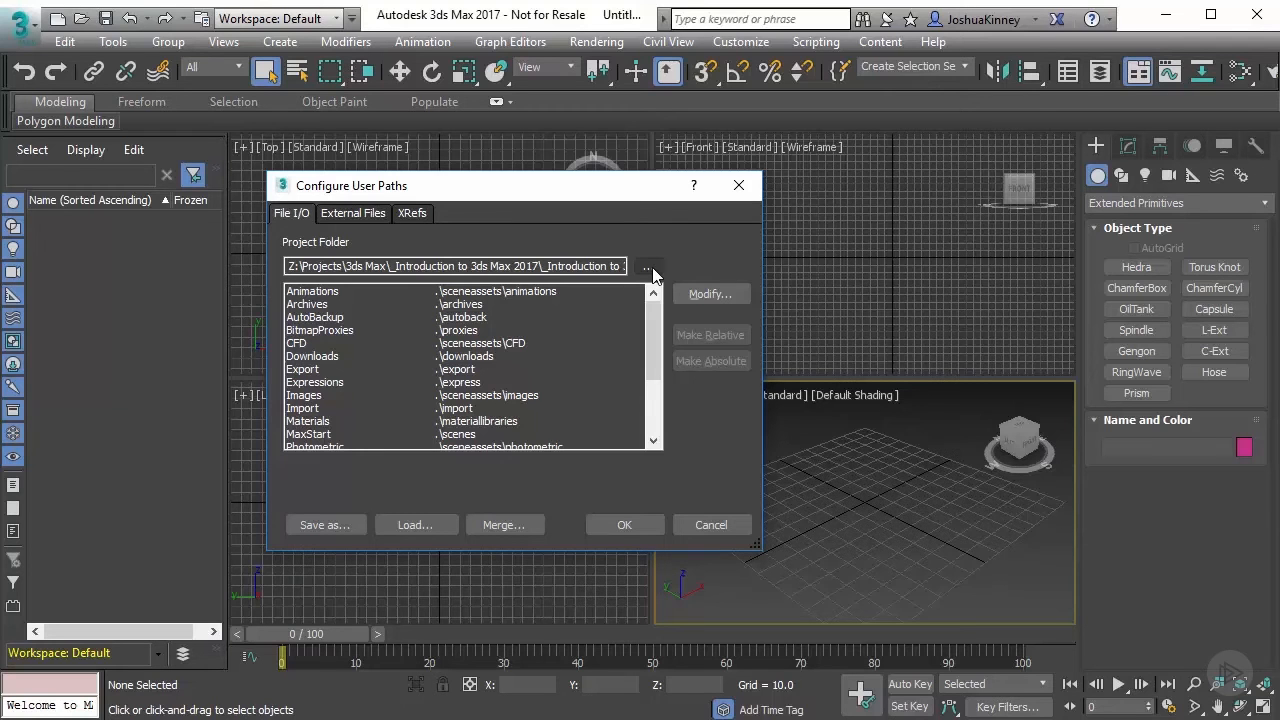
{"action": "mouse_move", "coordinate": [576, 496]}
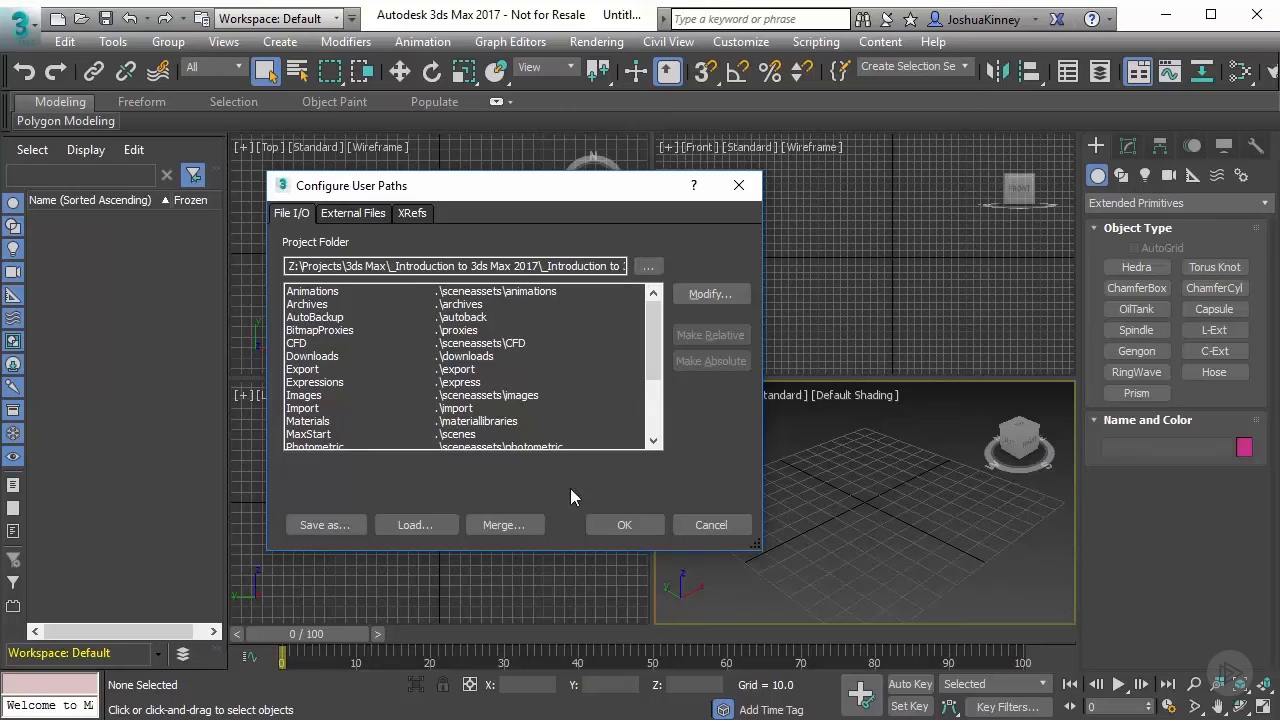
{"action": "mouse_move", "coordinate": [504, 348]}
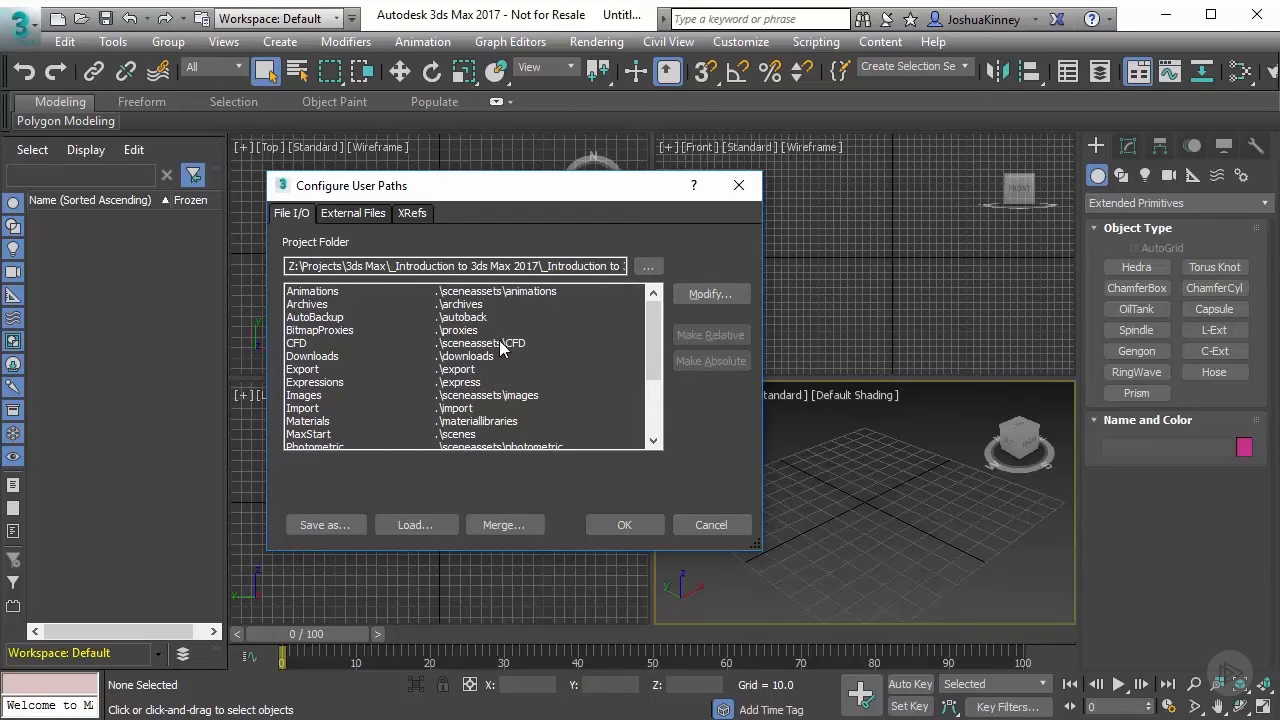
{"action": "mouse_move", "coordinate": [304, 452]}
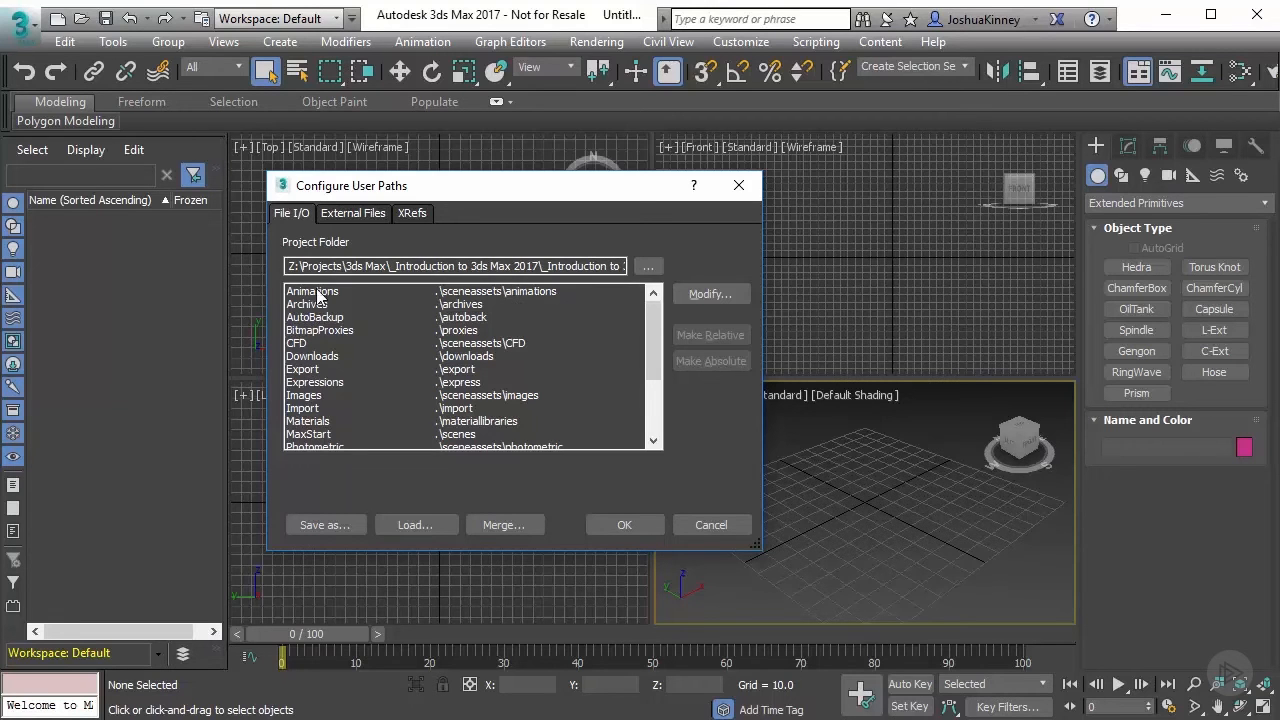
{"action": "mouse_move", "coordinate": [338, 336]}
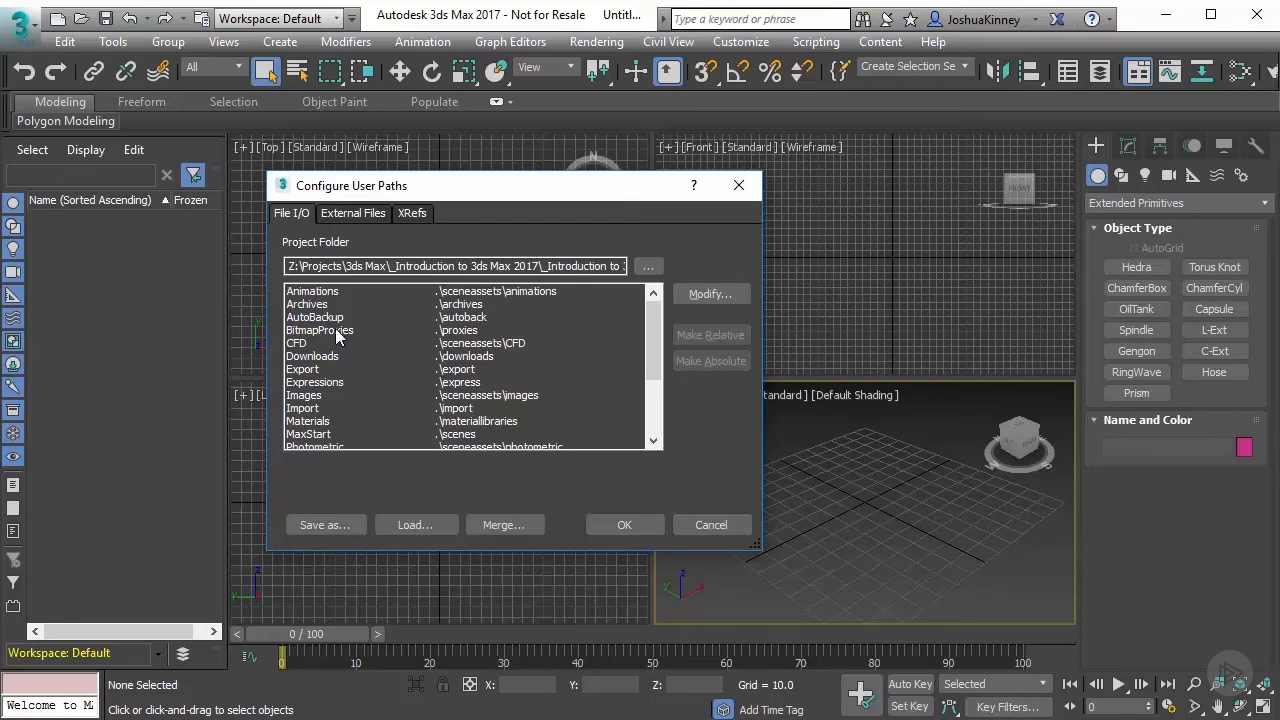
{"action": "scroll", "scroll_direction": "down", "scroll_amount": 3}
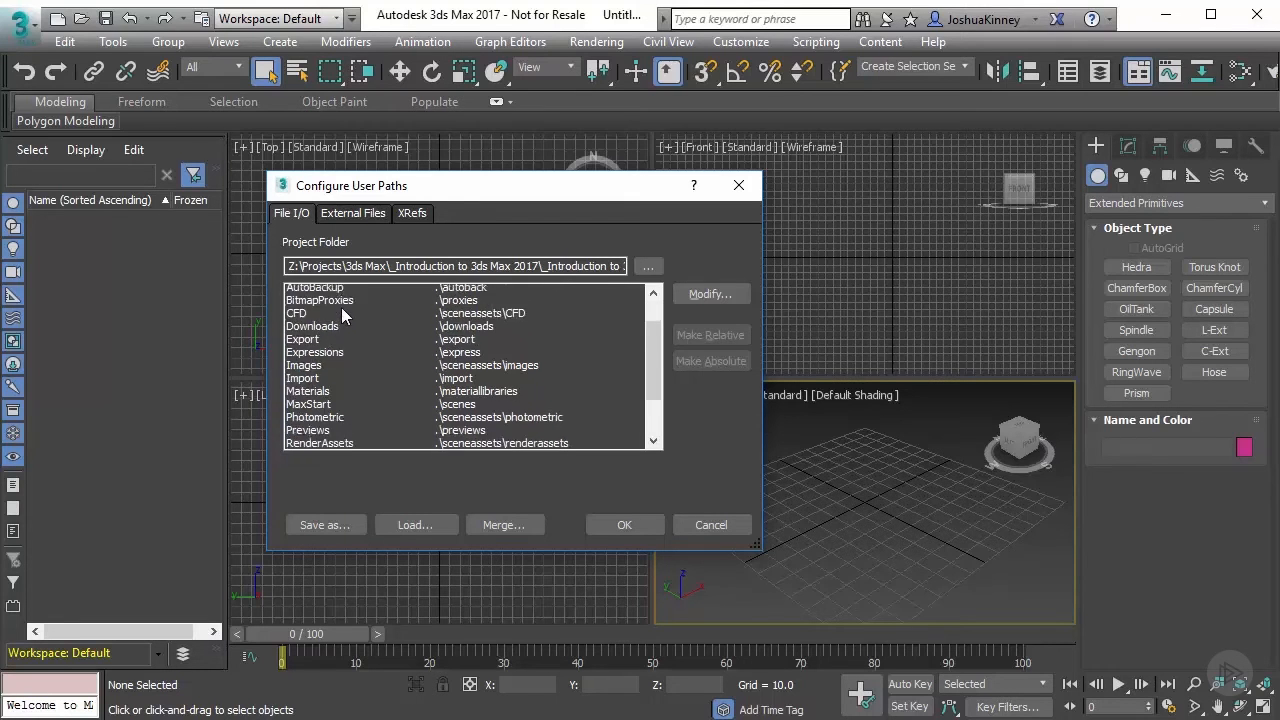
{"action": "scroll", "scroll_direction": "down", "scroll_amount": 3}
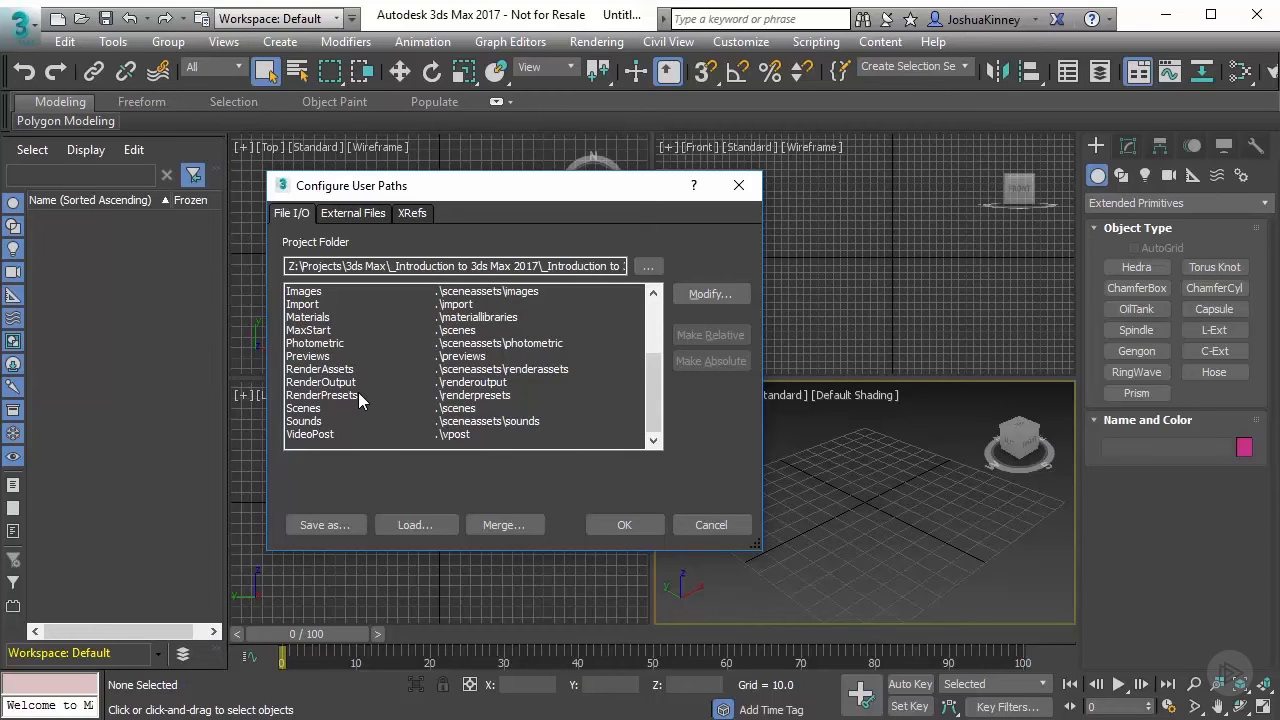
{"action": "mouse_move", "coordinate": [360, 376]}
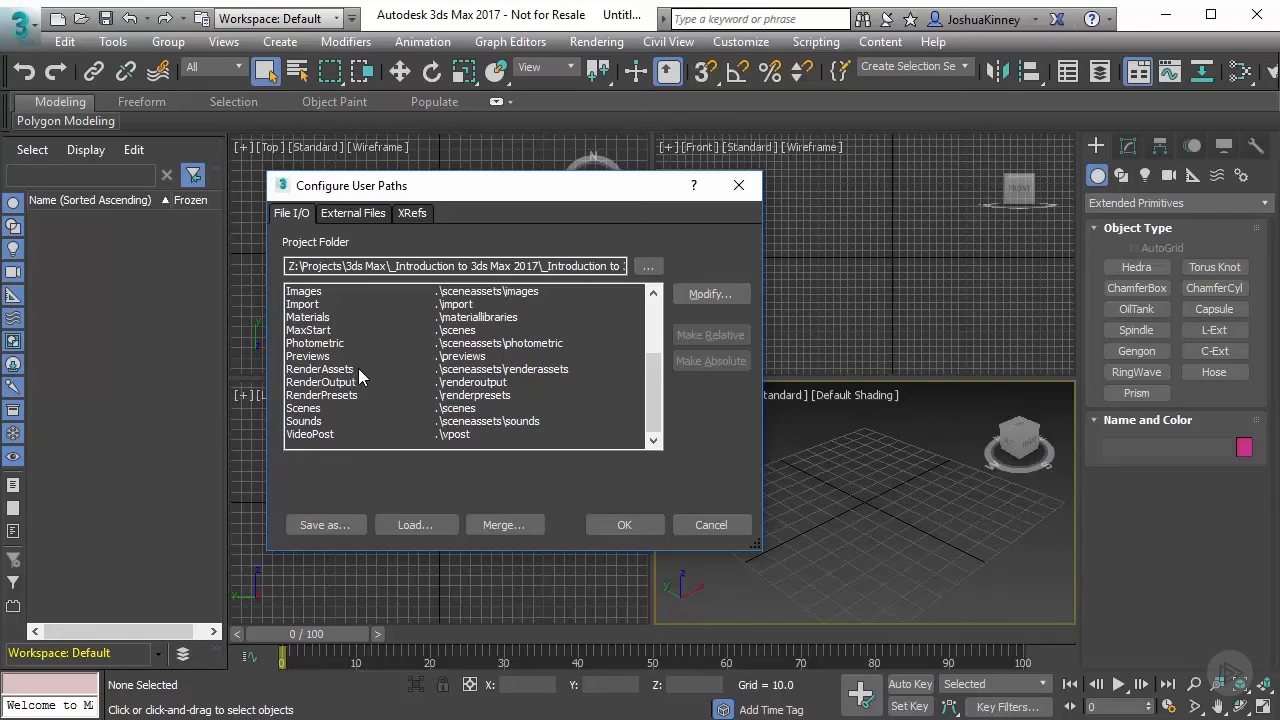
{"action": "mouse_move", "coordinate": [450, 414]}
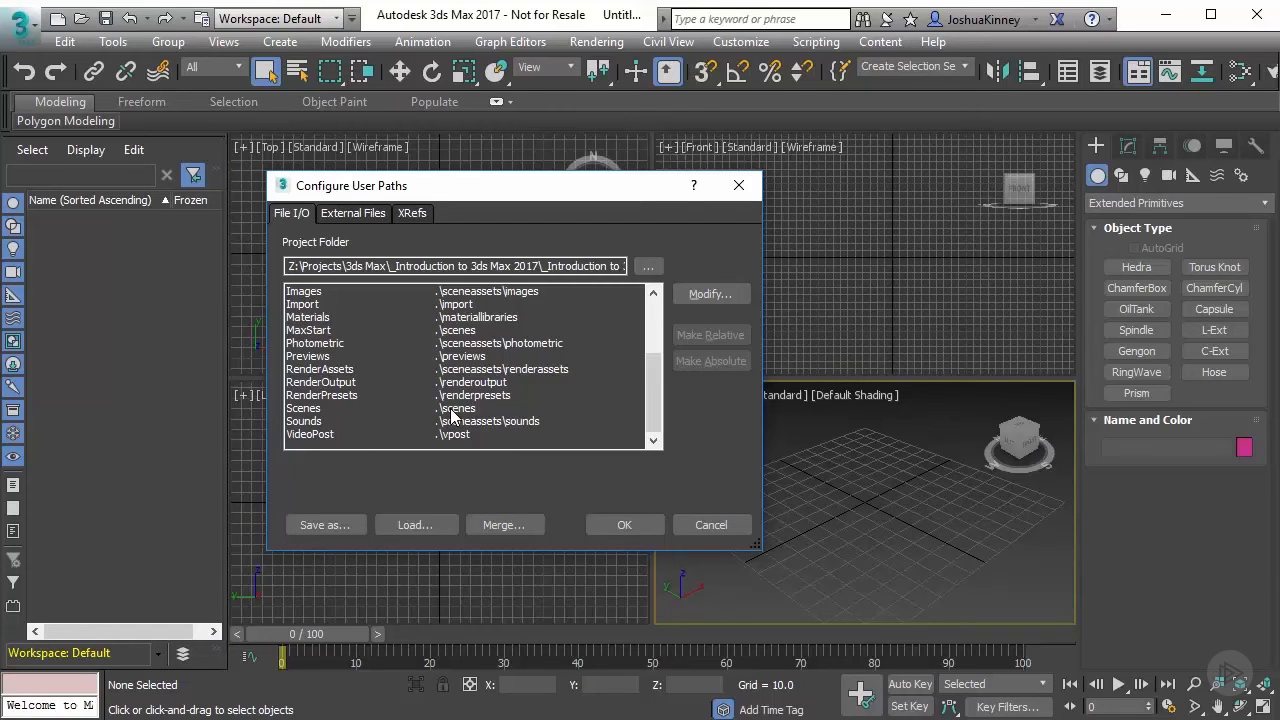
{"action": "mouse_move", "coordinate": [372, 436]}
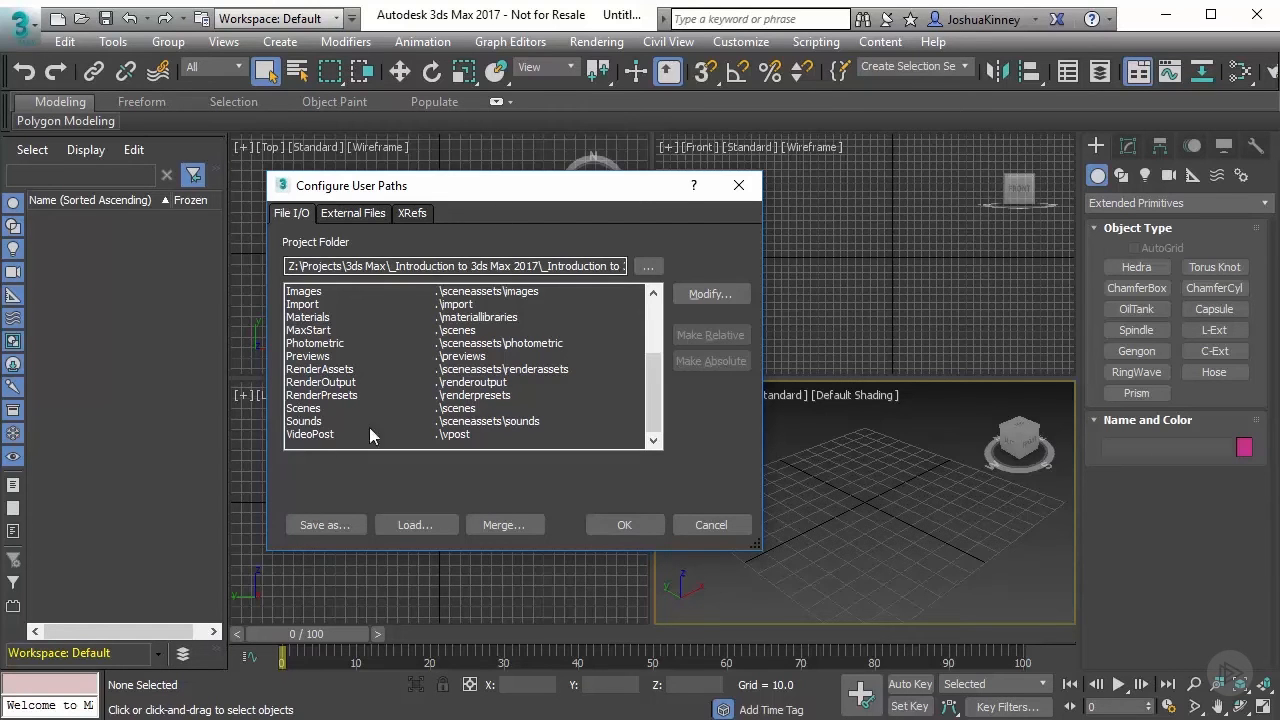
{"action": "left_click", "coordinate": [712, 524]}
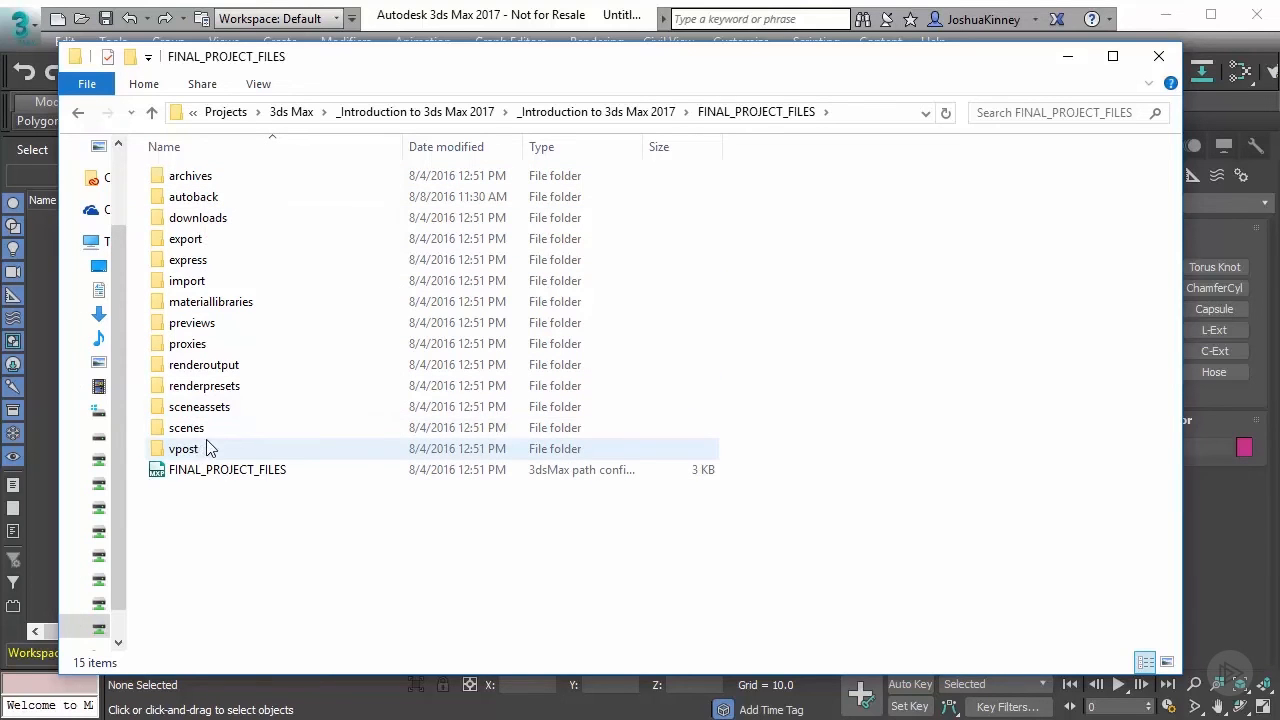
- Select the FINAL_PROJECT_FILES .mxp path configuration file in the project folder
{"action": "left_click", "coordinate": [228, 468]}
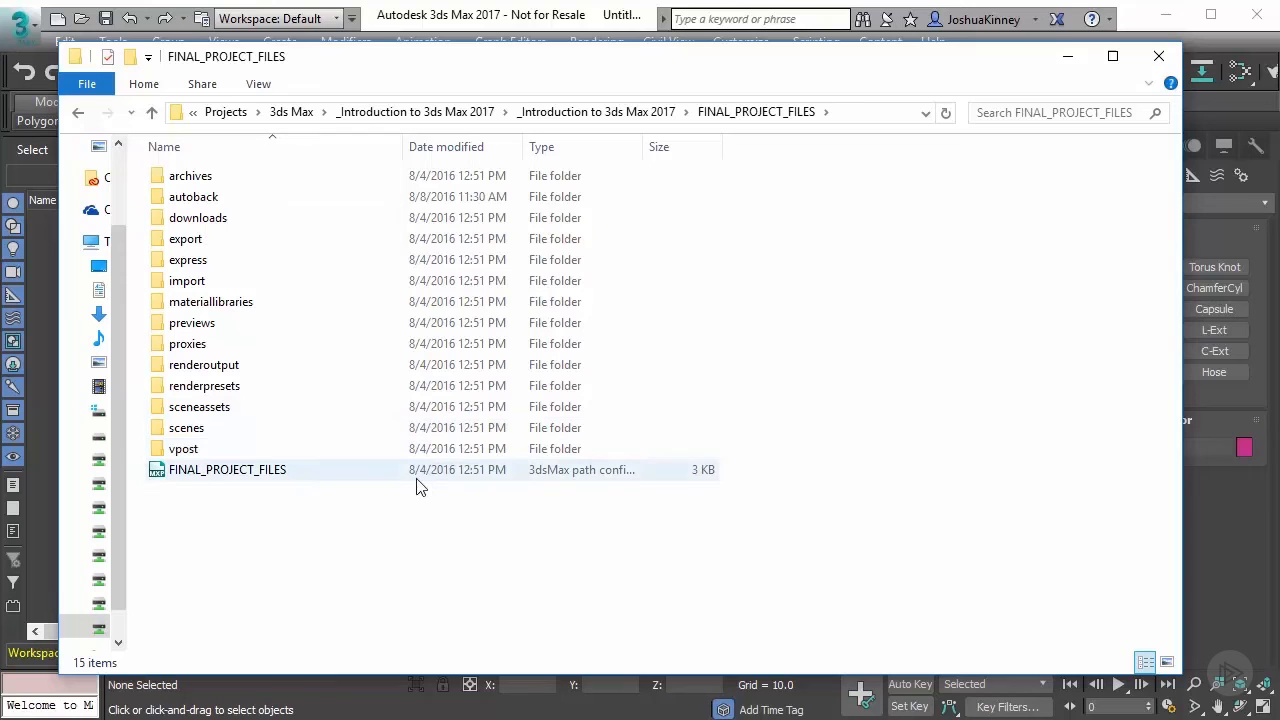
{"action": "mouse_move", "coordinate": [428, 480]}
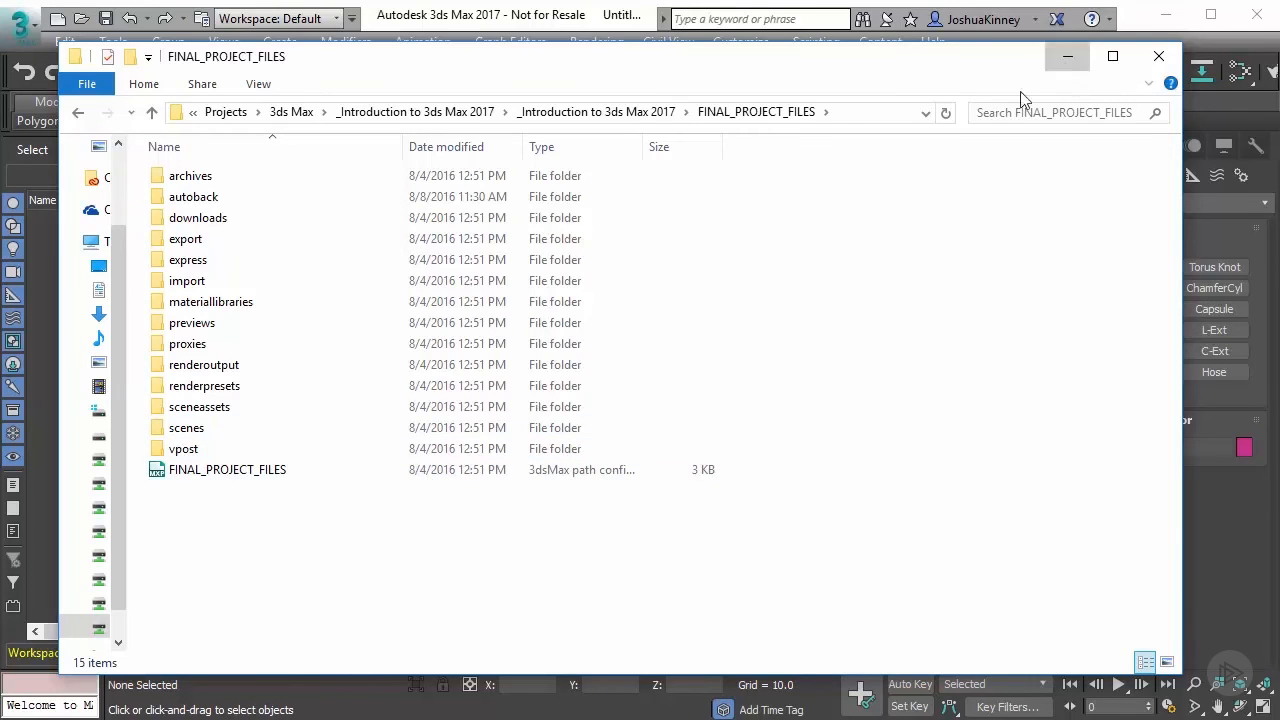
- Reopen Configure User Paths, its list now starting with Animations, Archives, AutoBackup
{"action": "left_click", "coordinate": [740, 40]}
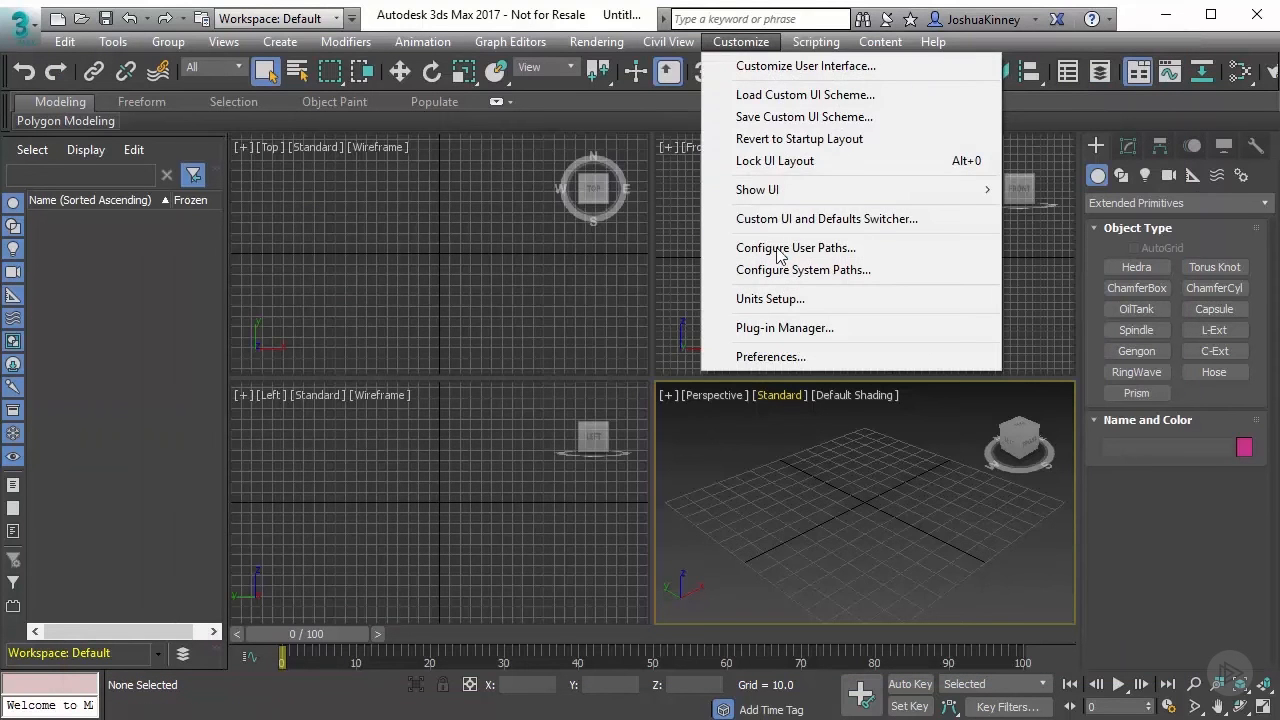
{"action": "left_click", "coordinate": [796, 248]}
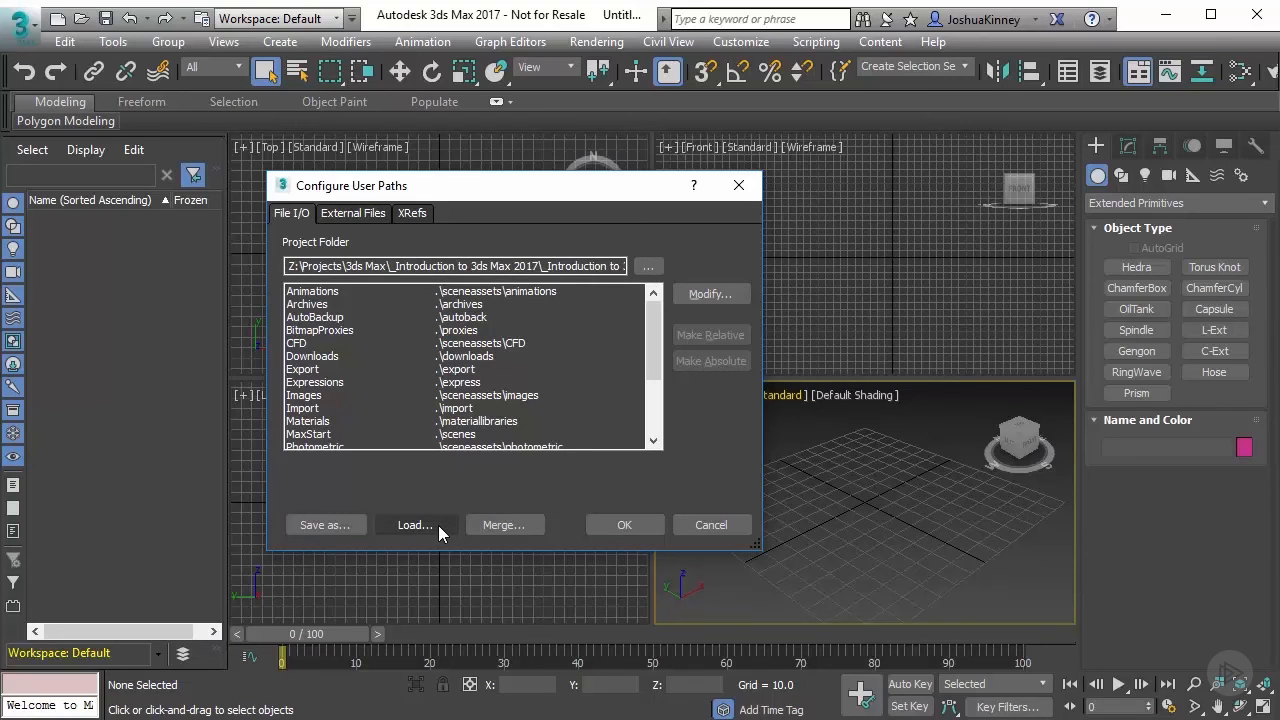
- Browse to the 3ds Max Files .mxp in Load Paths From File, then cancel without loading
{"action": "left_click", "coordinate": [414, 524]}
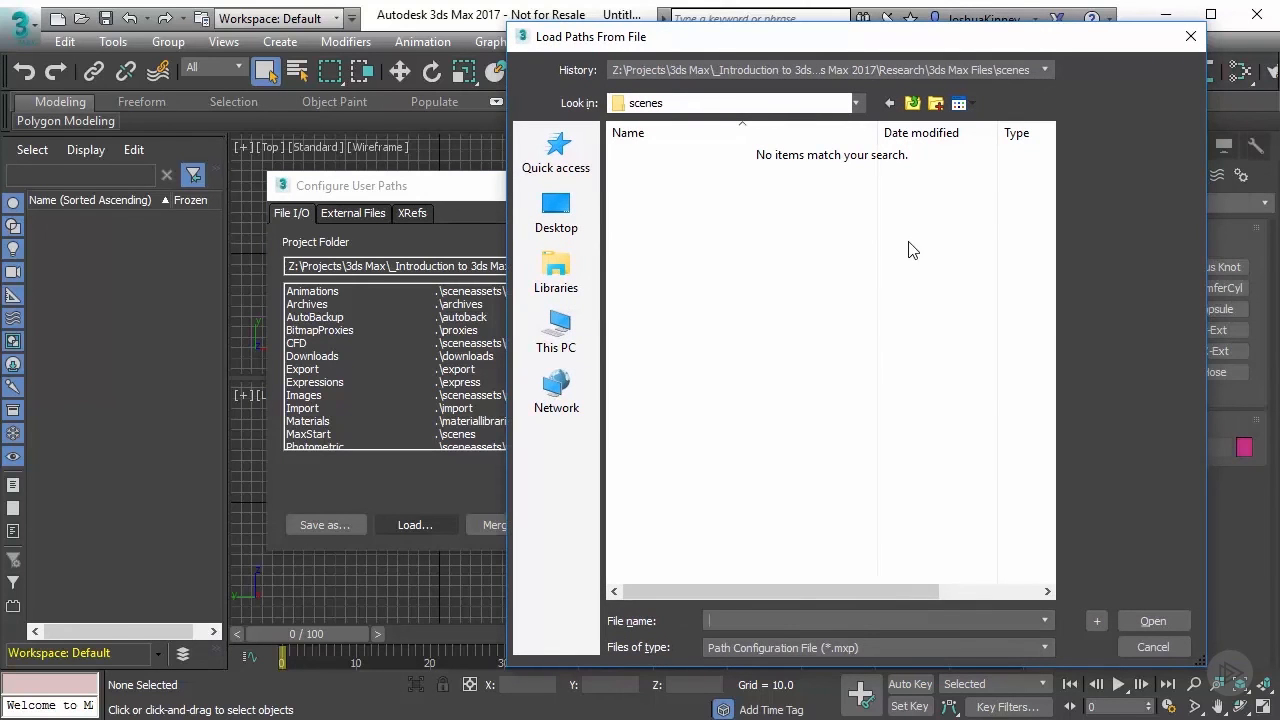
{"action": "mouse_move", "coordinate": [744, 660]}
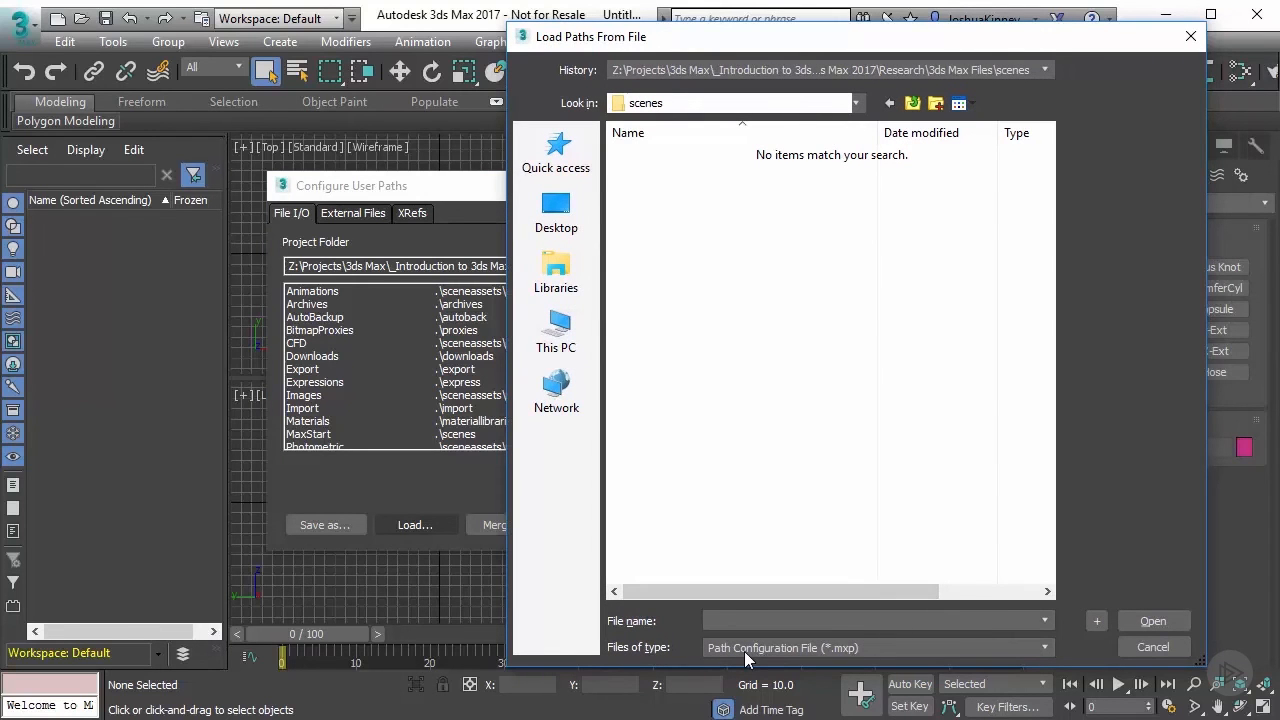
{"action": "left_click", "coordinate": [888, 104]}
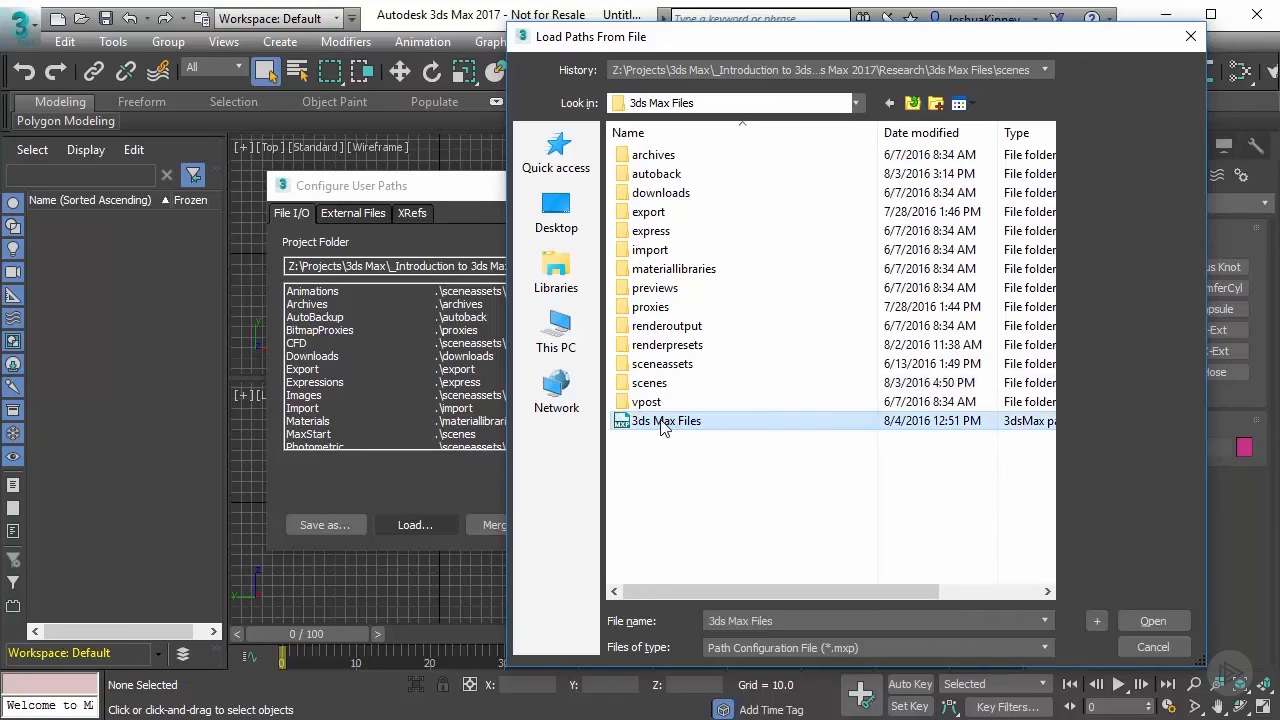
{"action": "mouse_move", "coordinate": [1124, 580]}
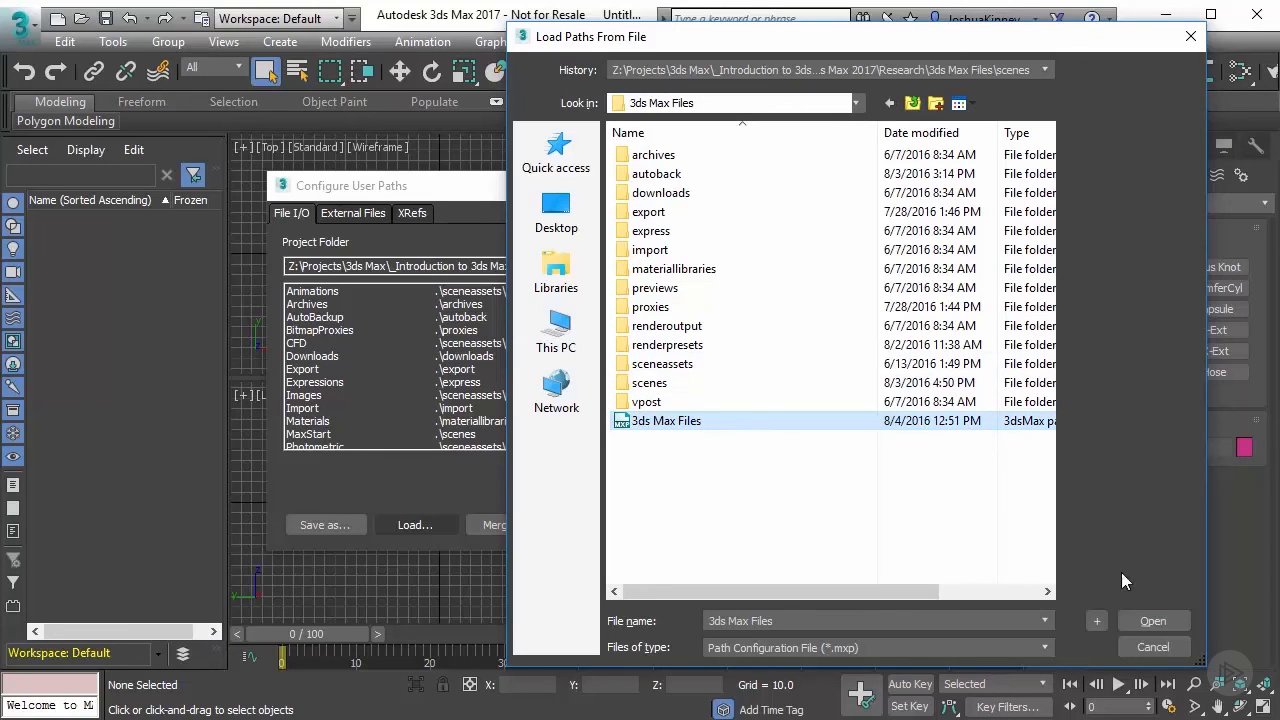
{"action": "mouse_move", "coordinate": [752, 514]}
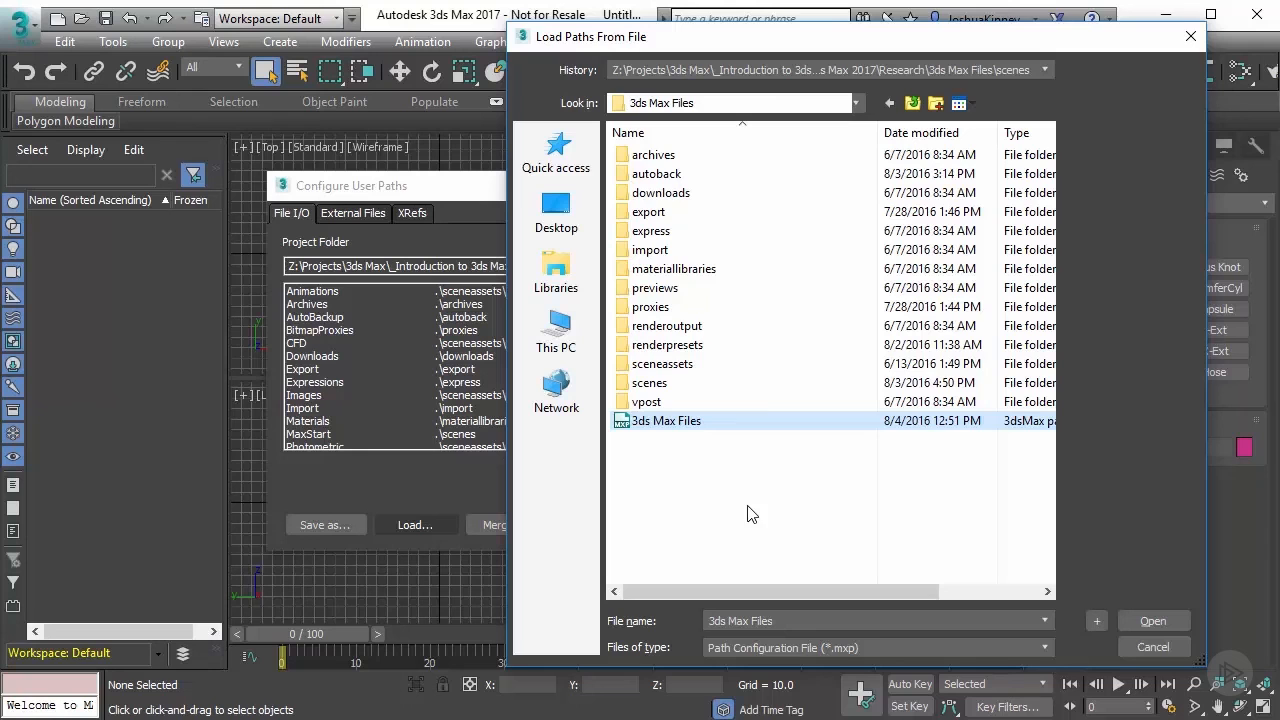
{"action": "double_click", "coordinate": [650, 382]}
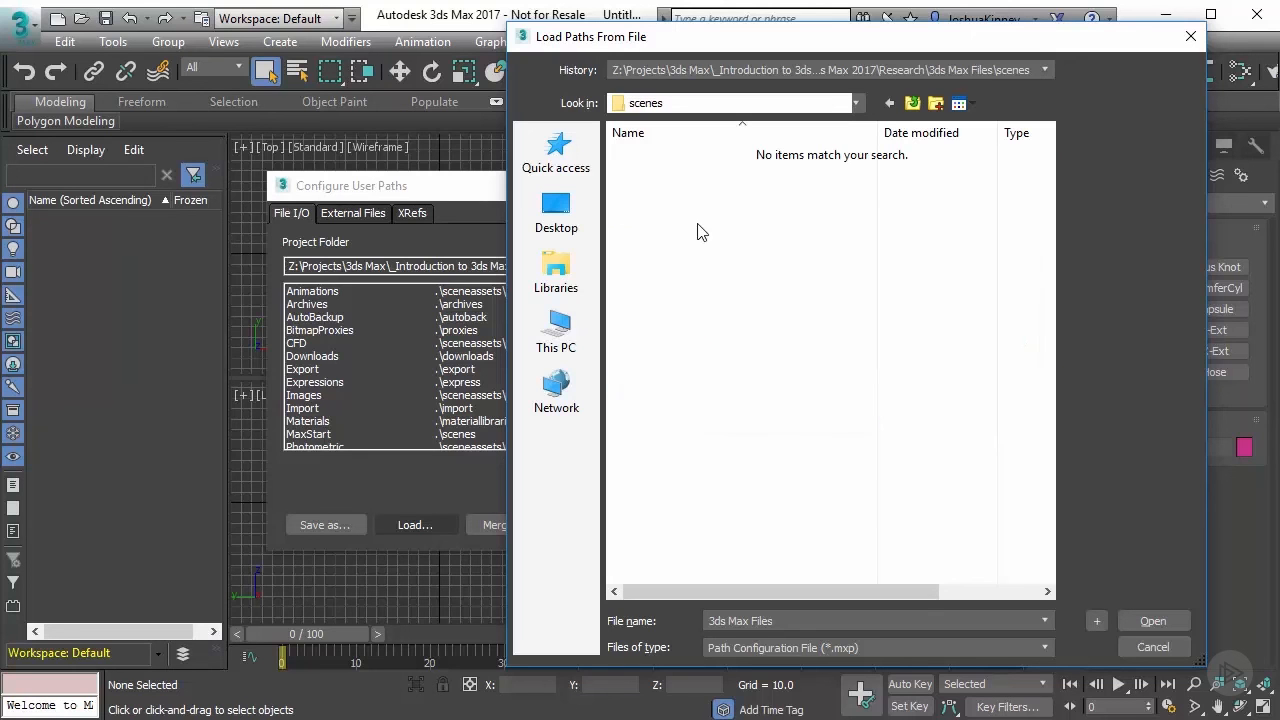
{"action": "mouse_move", "coordinate": [676, 190]}
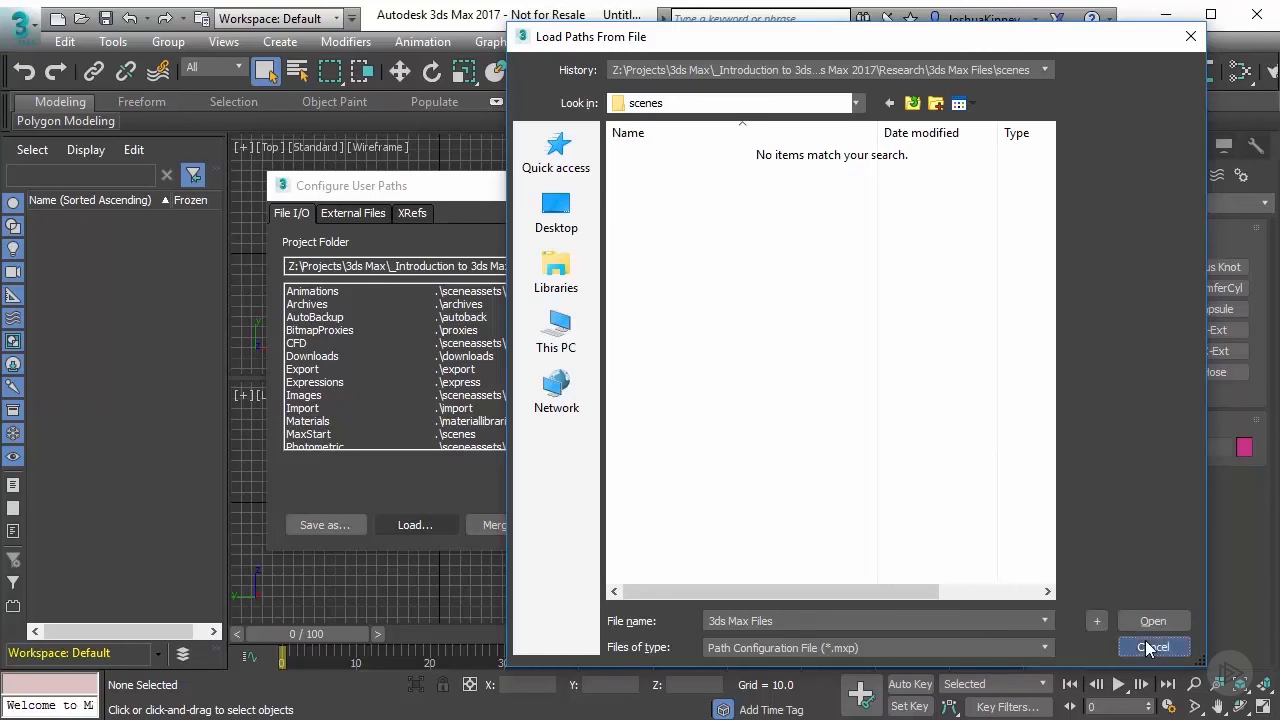
{"action": "left_click", "coordinate": [1152, 648]}
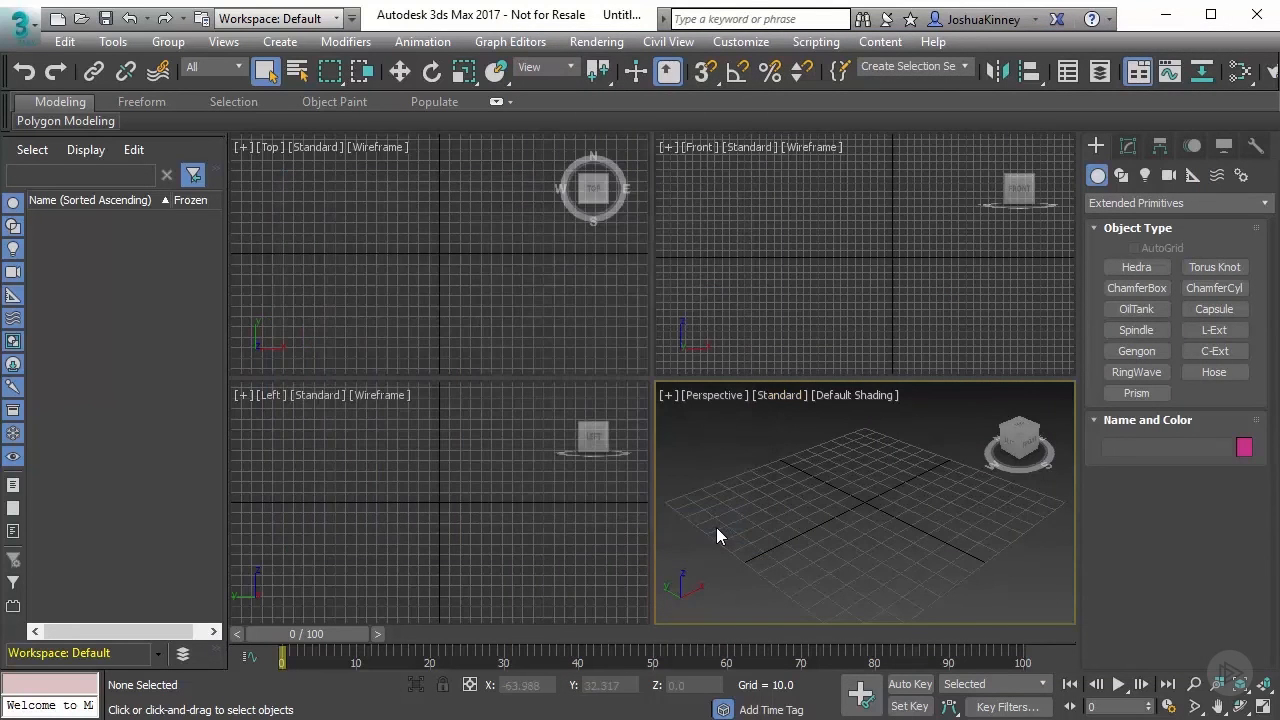